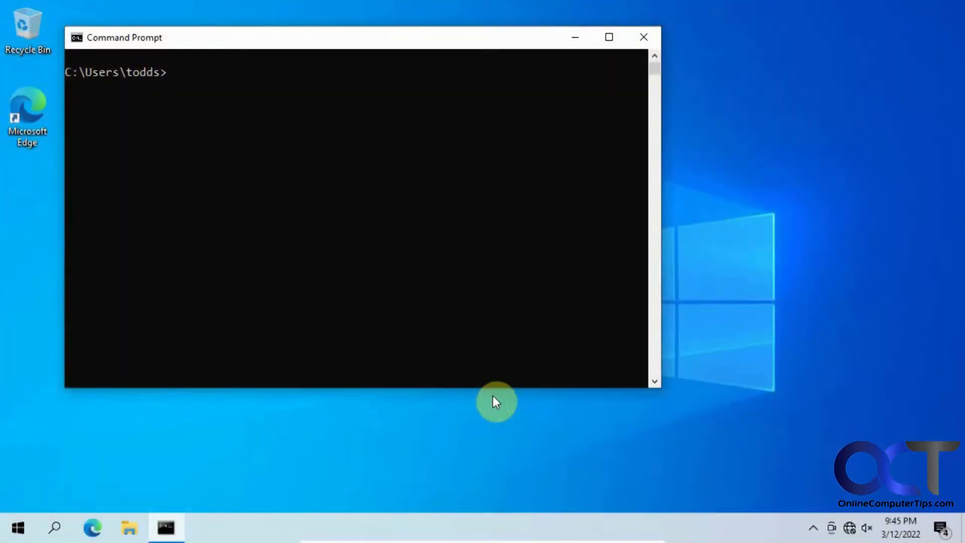
pyautogui.moveTo(457, 249)
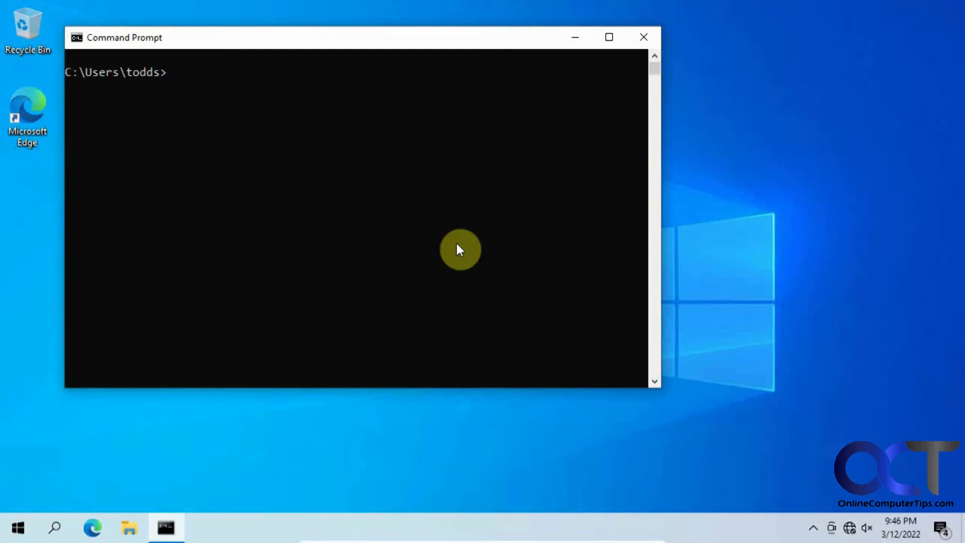
# Run ipconfig and highlight the autoconfigured address 169.254.184.47
pyautogui.write('ipconfig')
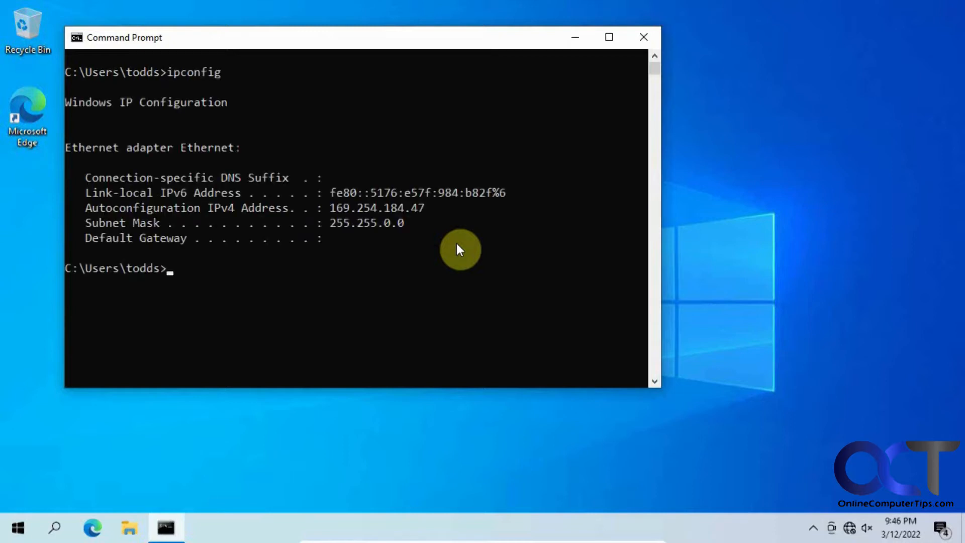
pyautogui.moveTo(330, 207); pyautogui.dragTo(438, 208)
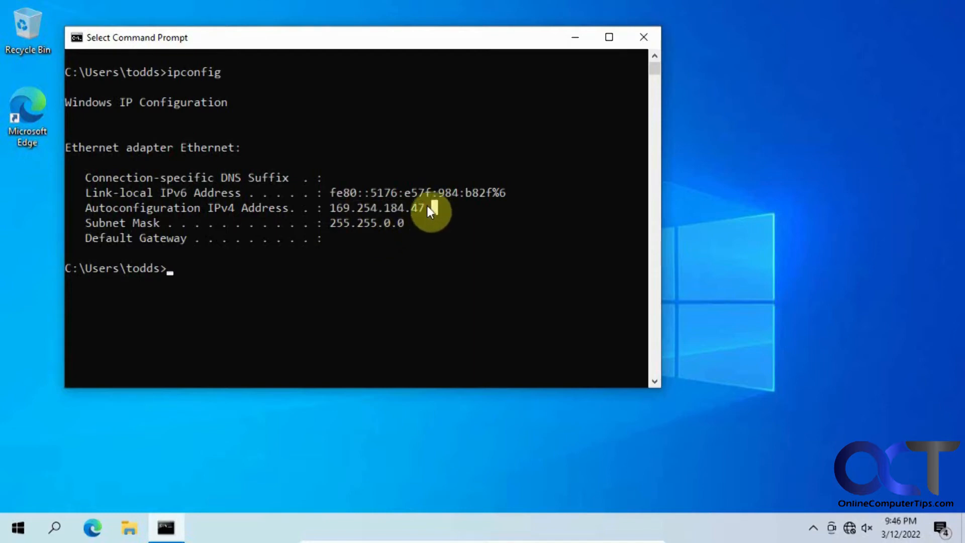
pyautogui.moveTo(436, 224)
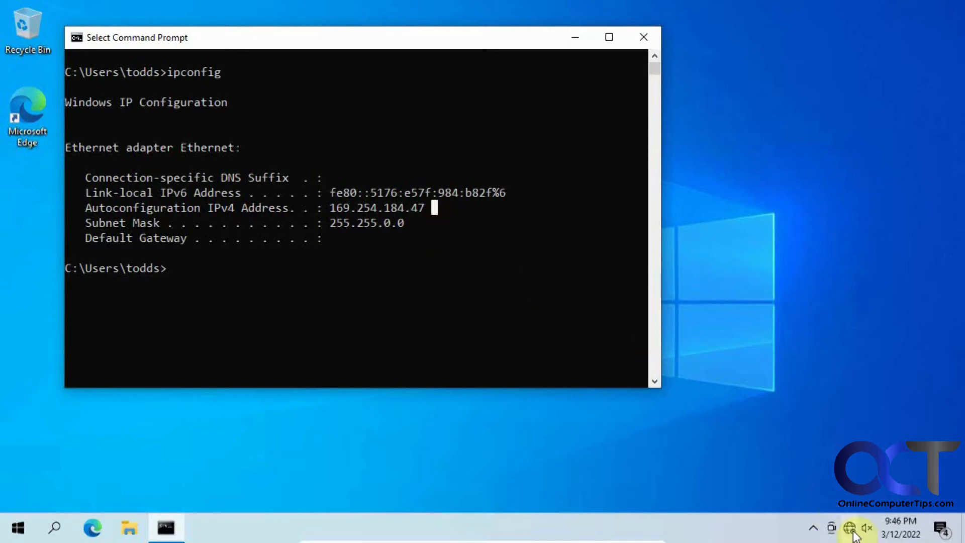
# Go from the network tray icon through Ethernet settings to the Ethernet adapter's Properties
pyautogui.rightClick(846, 526)
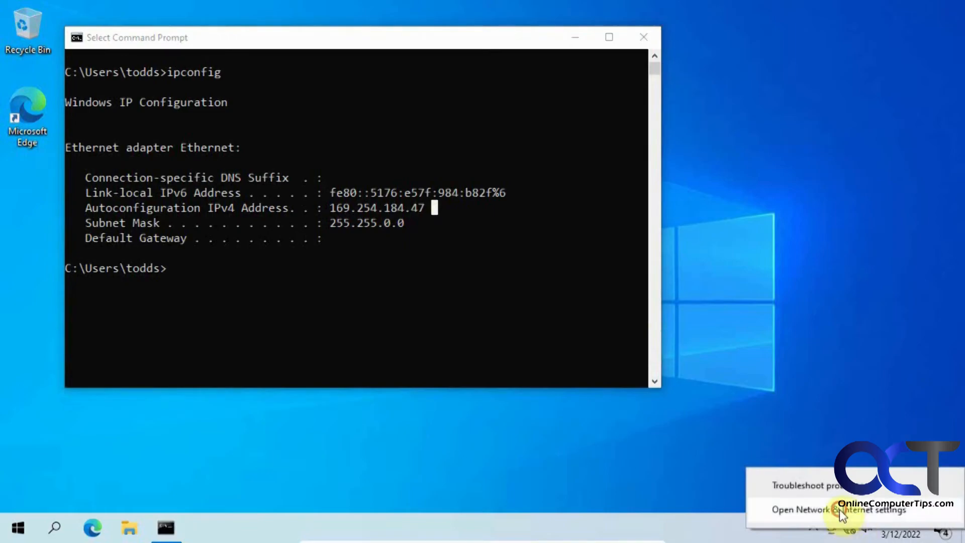
pyautogui.click(832, 518)
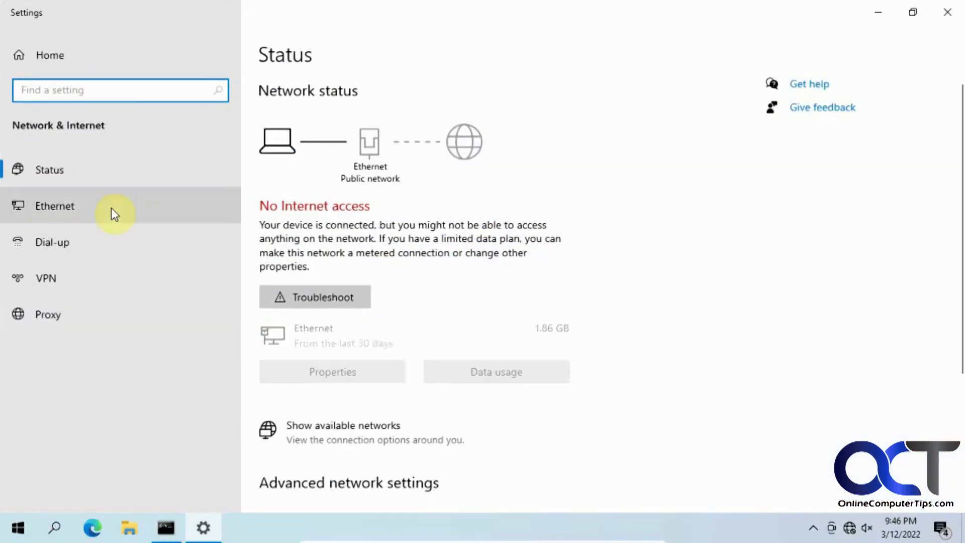
pyautogui.click(54, 206)
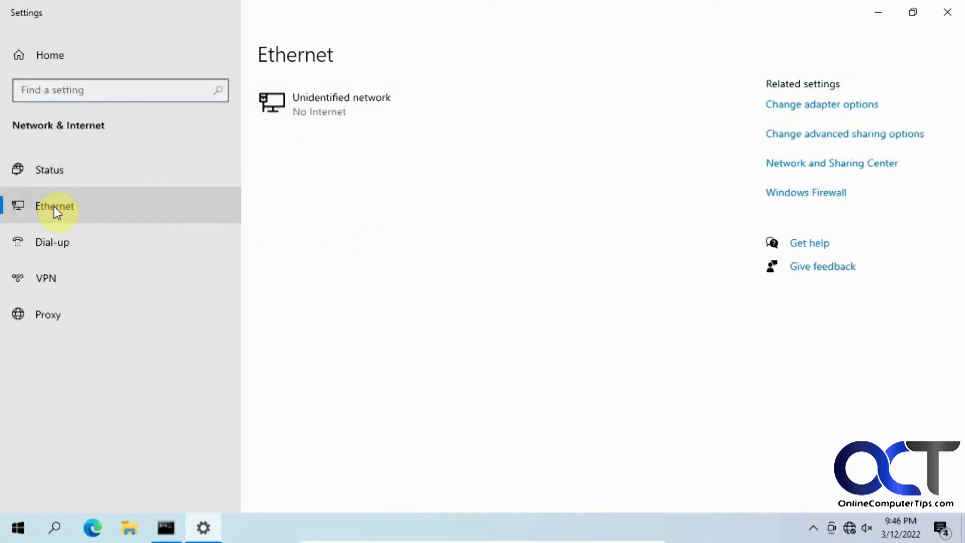
pyautogui.moveTo(831, 108)
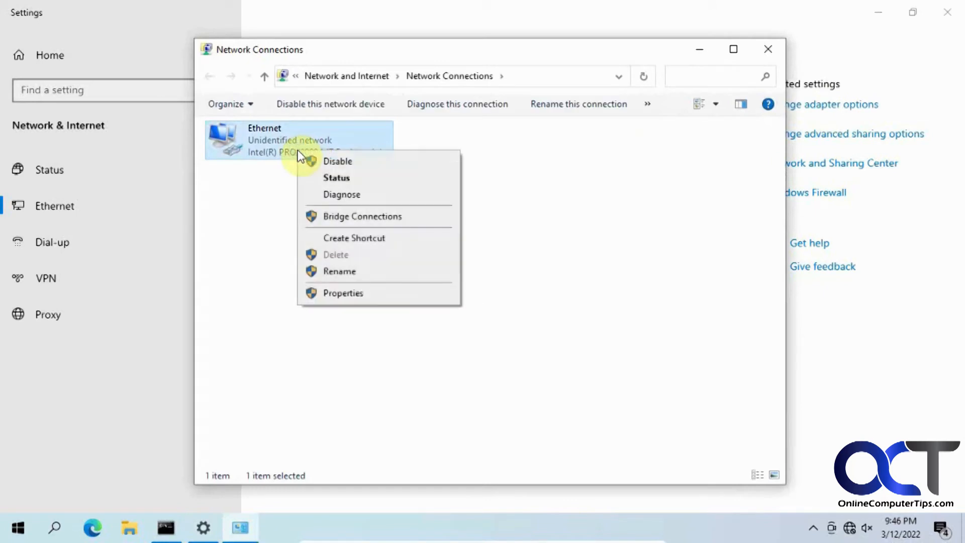
pyautogui.click(343, 293)
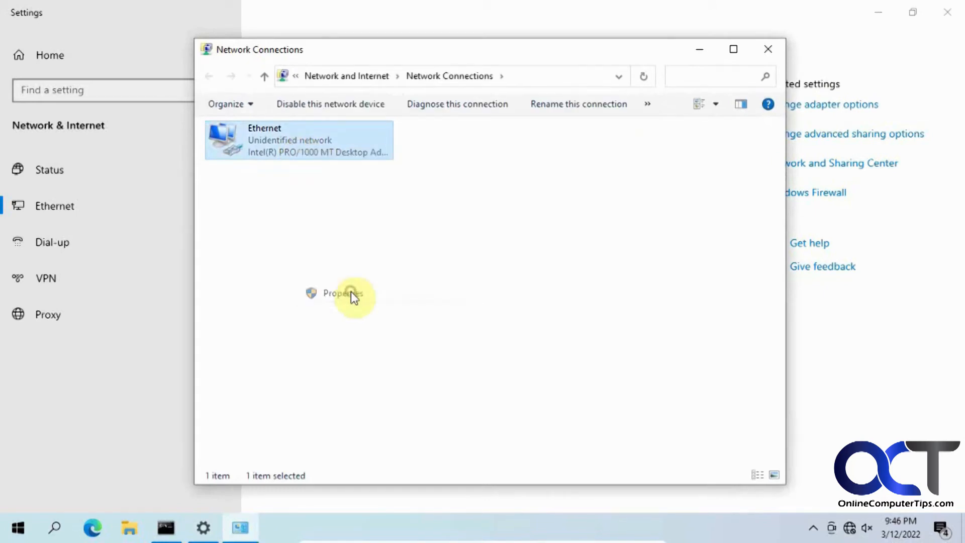
pyautogui.click(342, 293)
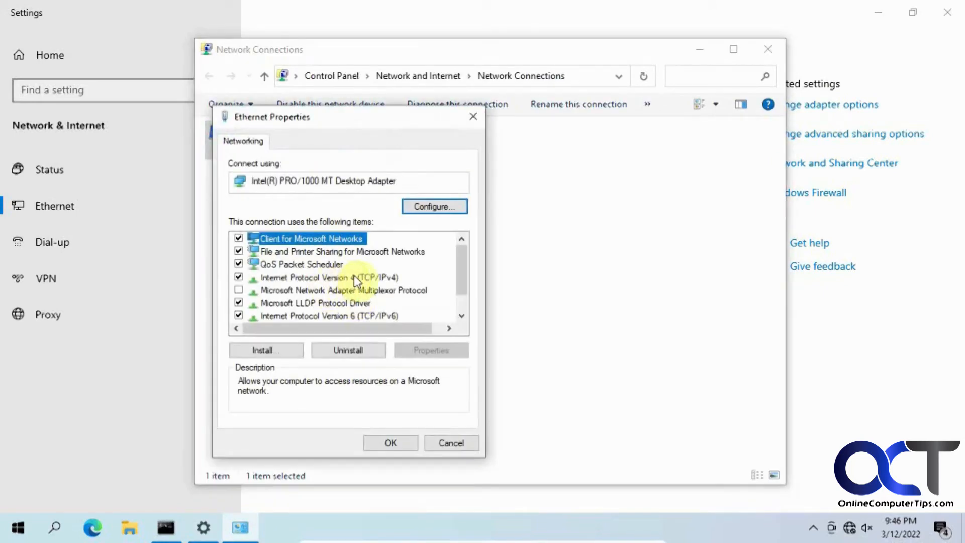
# Open Internet Protocol Version 4 (TCP/IPv4) properties and show its Alternate Configuration tab
pyautogui.doubleClick(328, 277)
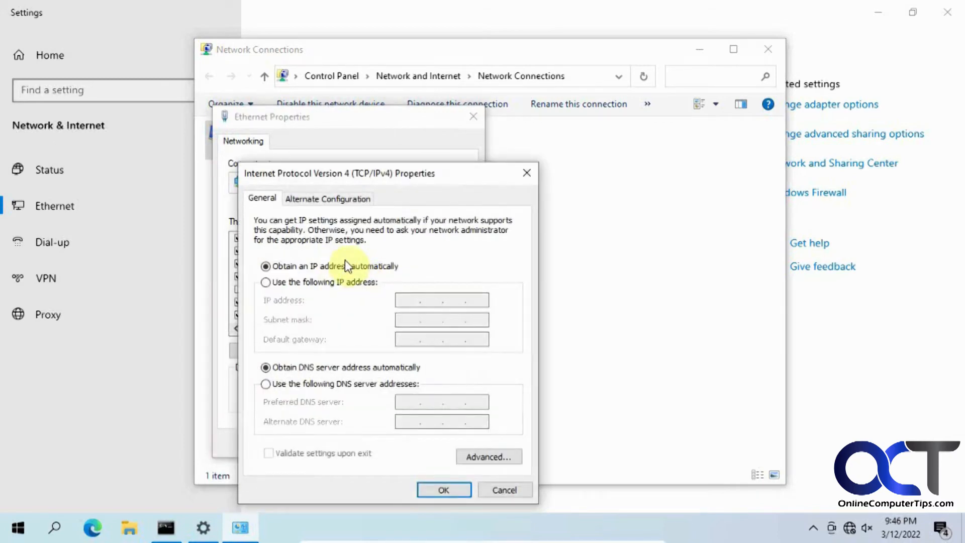
pyautogui.moveTo(389, 247)
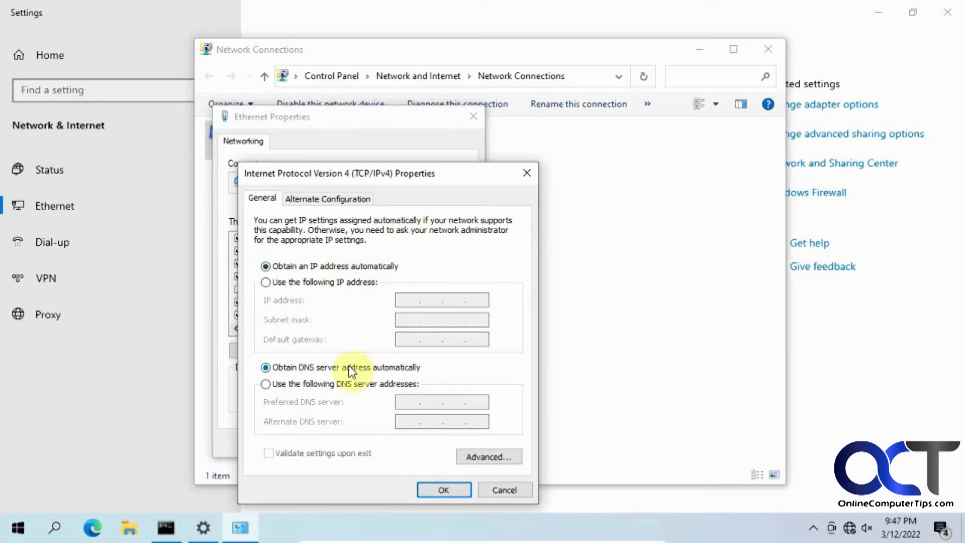
pyautogui.moveTo(419, 301)
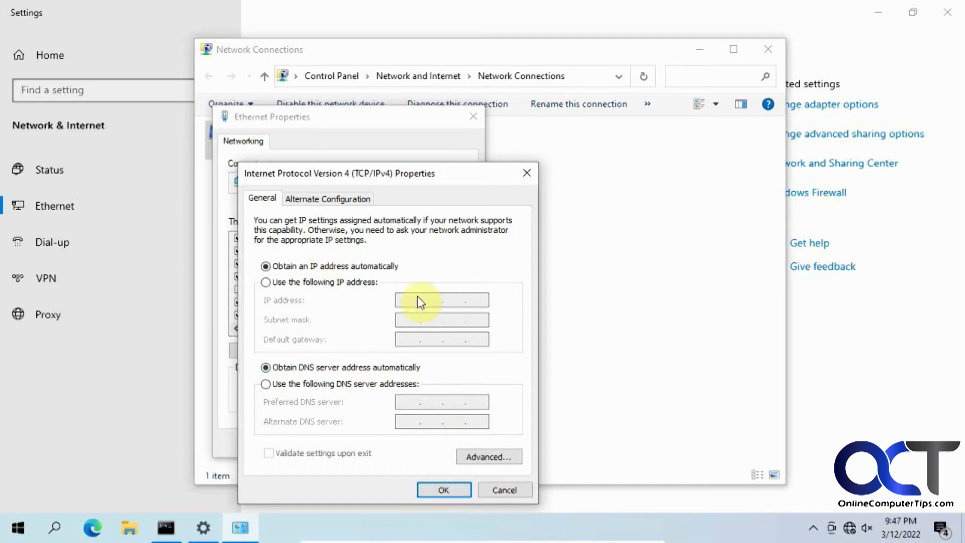
pyautogui.moveTo(387, 357)
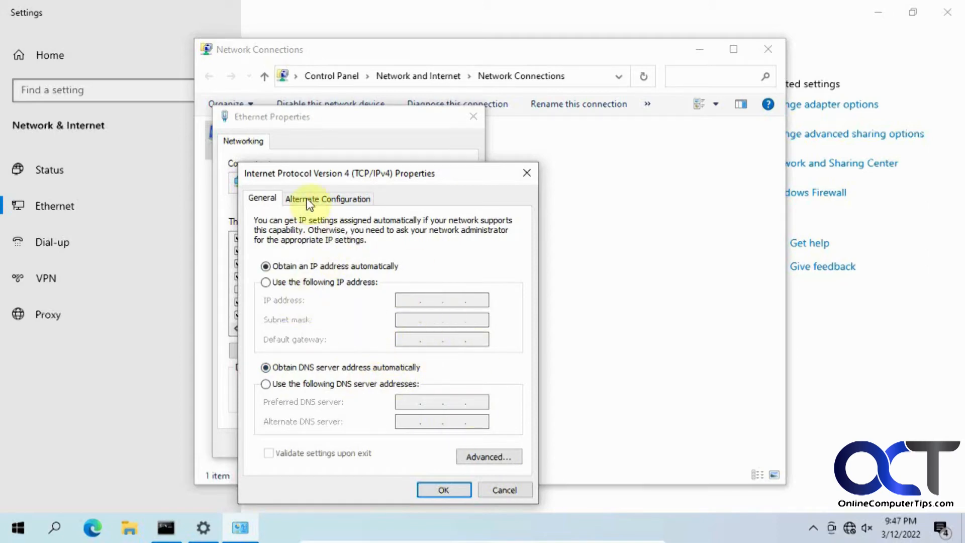
pyautogui.click(327, 199)
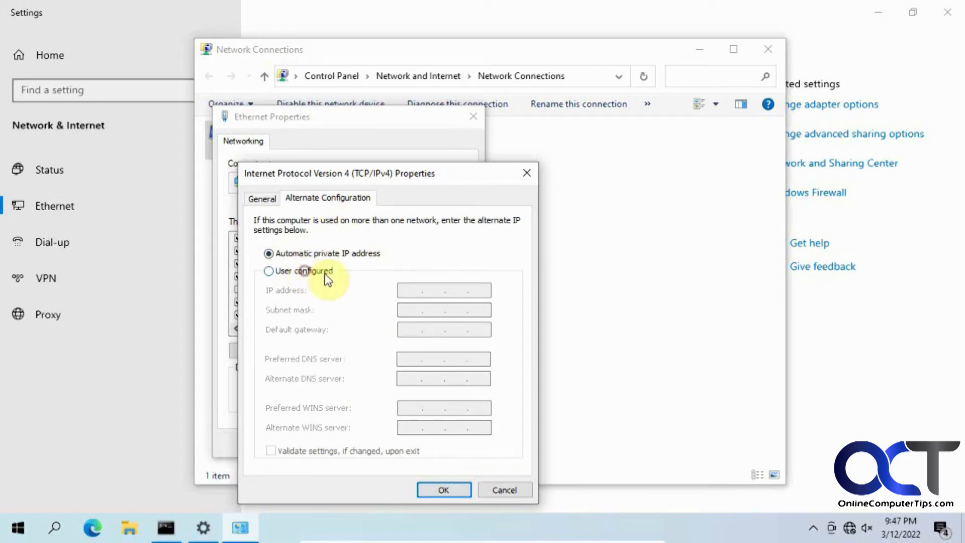
# Set user-configured alternate IP 192.168.2.3, gateway 192.168.2.1, DNS 192.168.2.10, and save
pyautogui.click(268, 270)
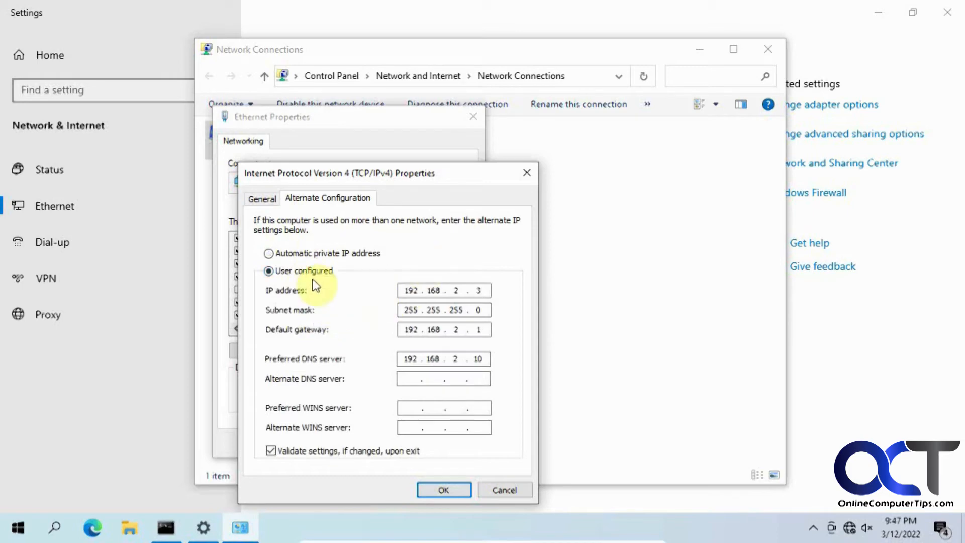
pyautogui.click(420, 290)
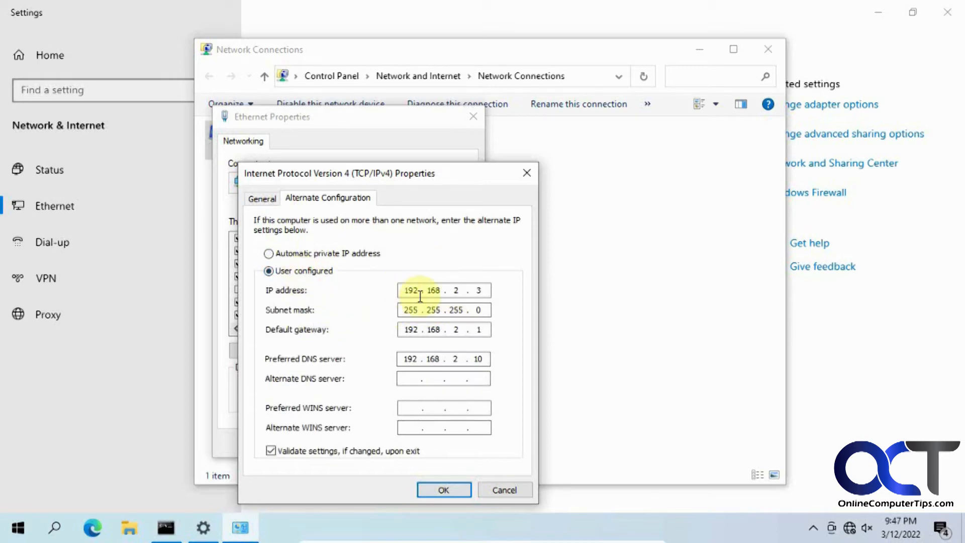
pyautogui.click(463, 359)
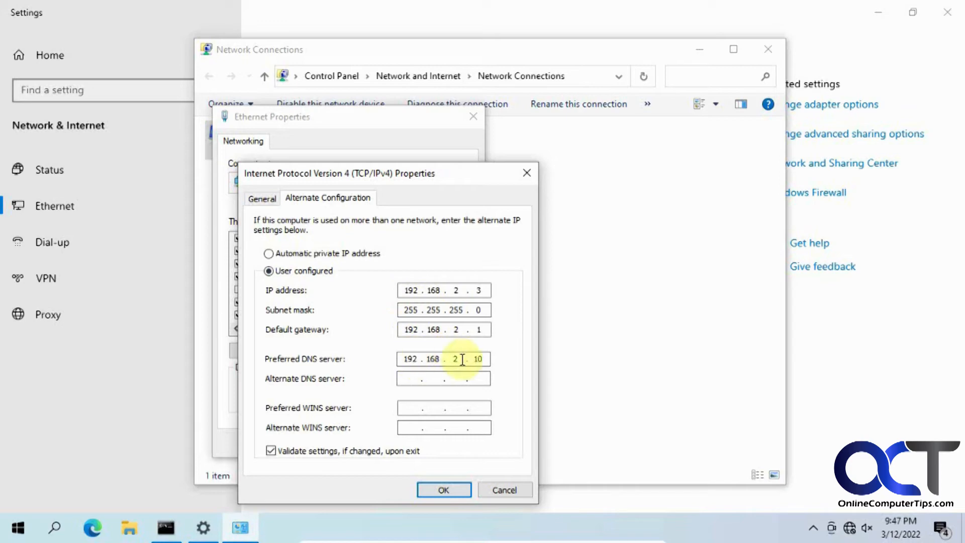
pyautogui.moveTo(469, 427)
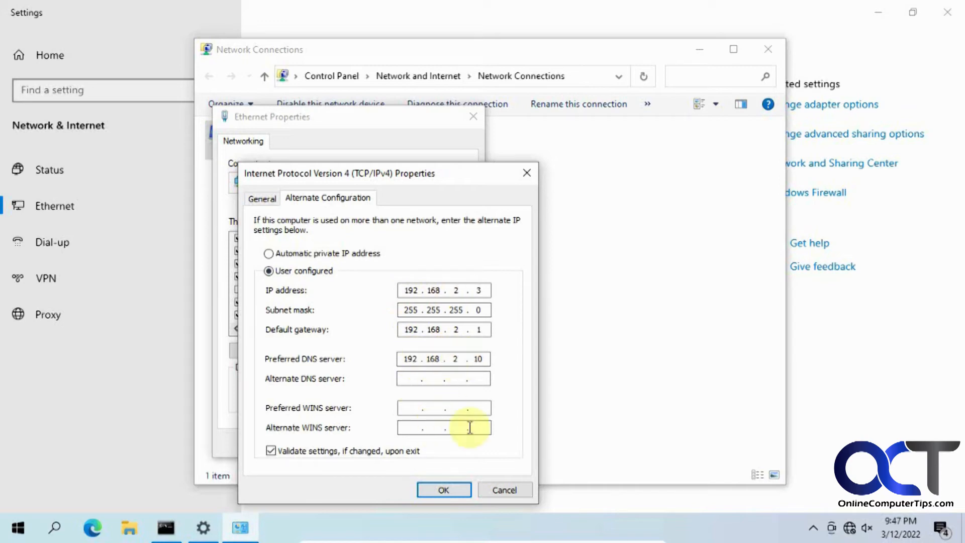
pyautogui.moveTo(443, 346)
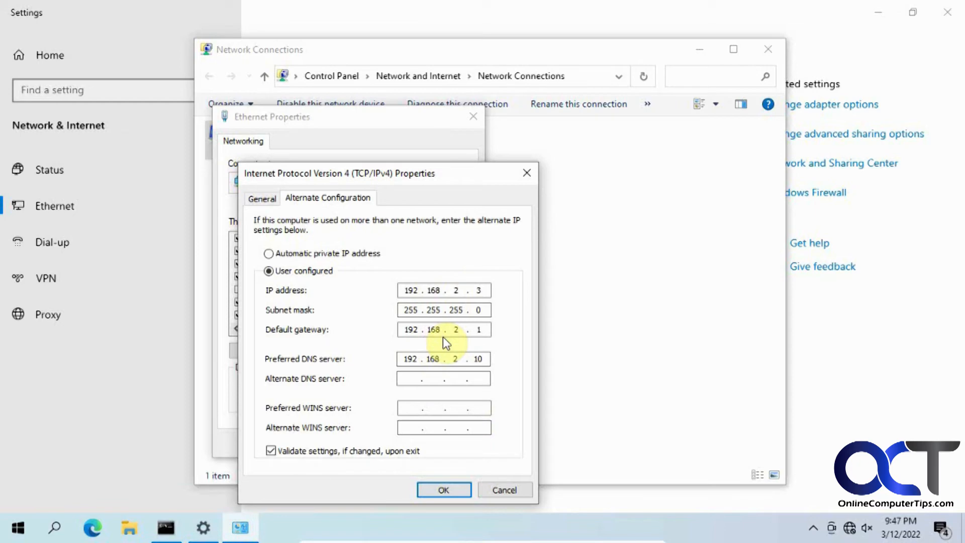
pyautogui.moveTo(381, 430)
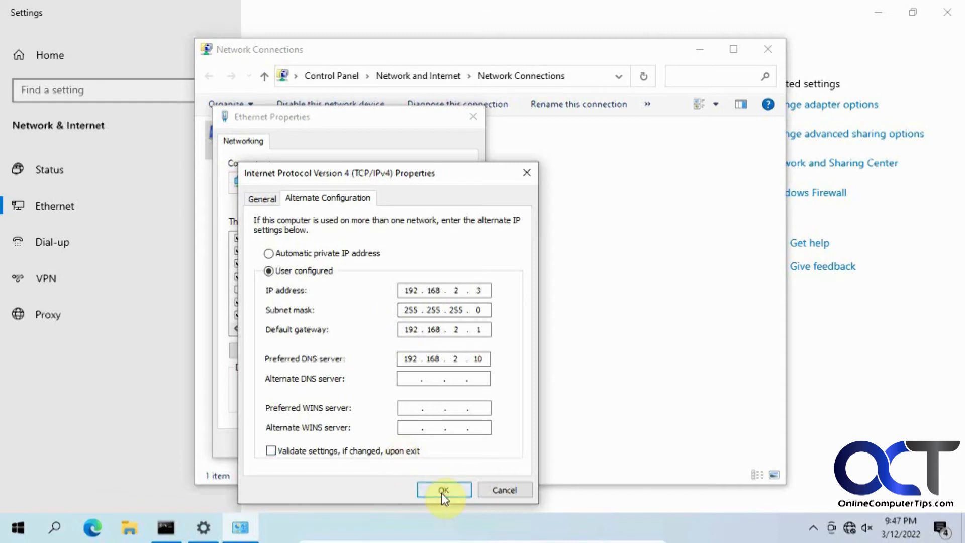
pyautogui.click(444, 490)
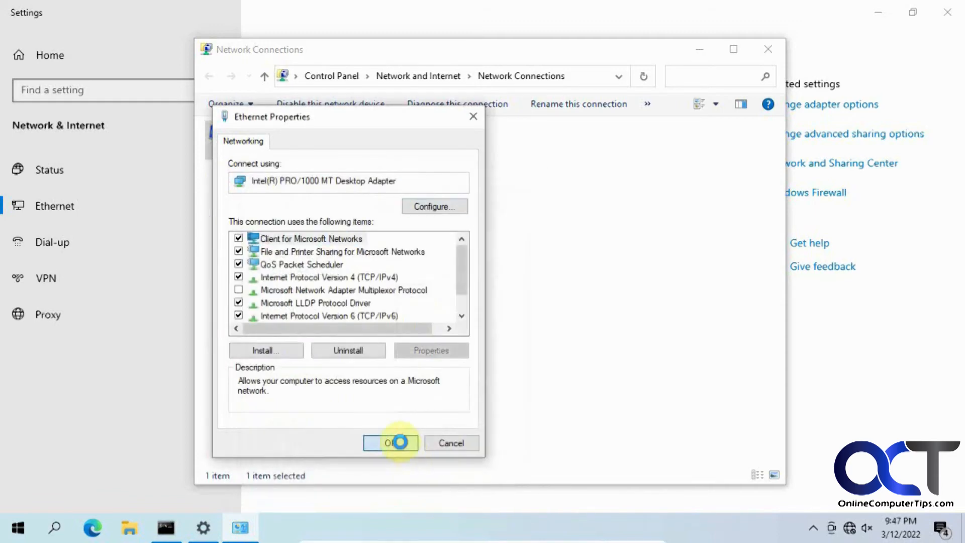
pyautogui.click(391, 443)
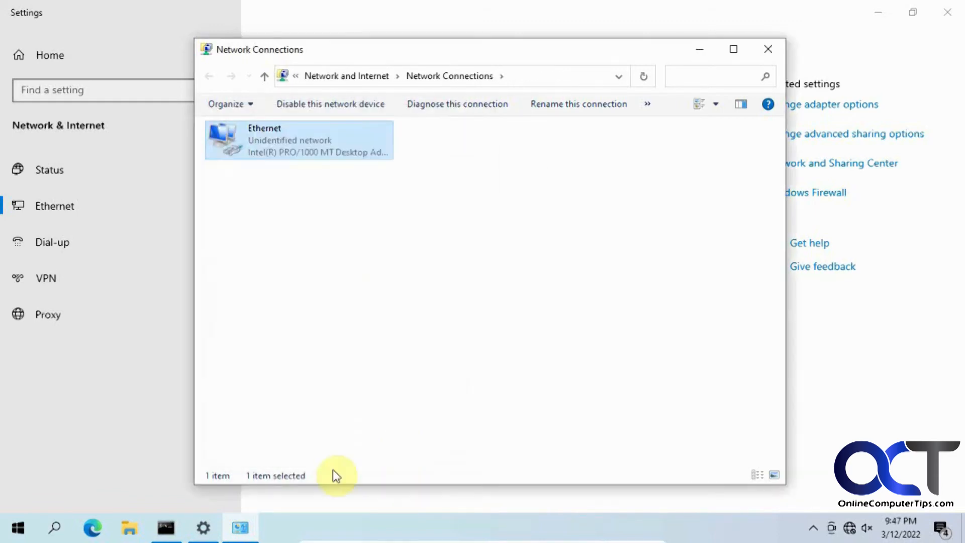
# Partly type an ipconfig renew command in the old prompt, then close it
pyautogui.click(167, 528)
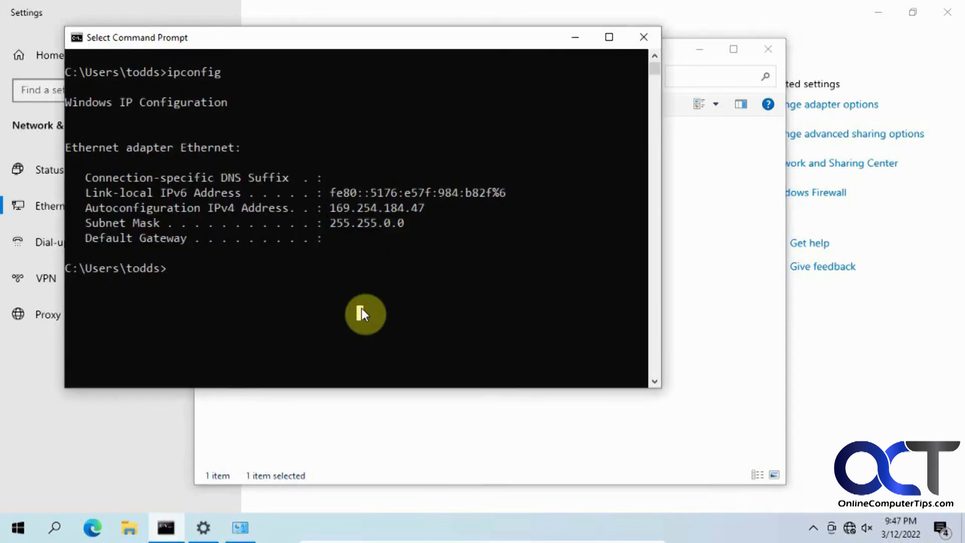
pyautogui.write('ipconfig /')
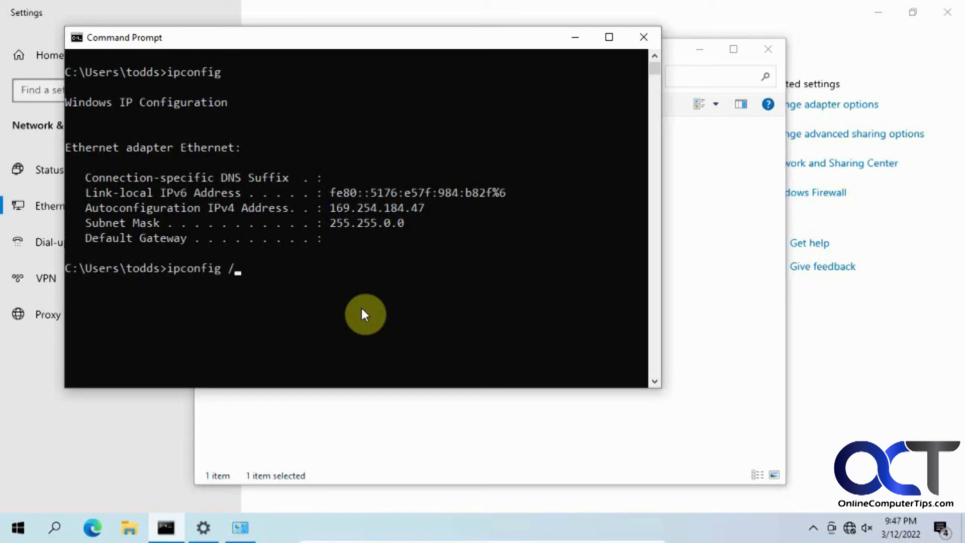
pyautogui.write('renew')
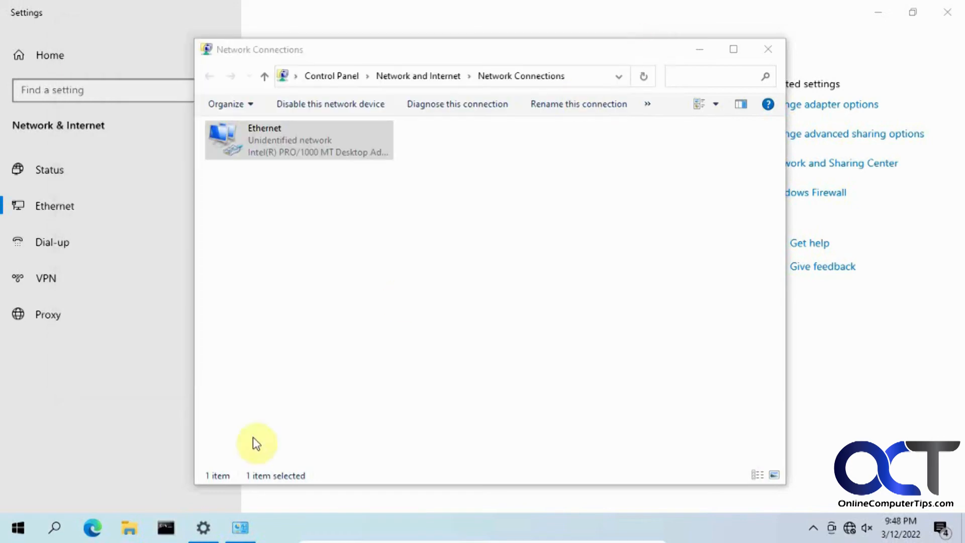
# Run ipconfig in a new Command Prompt, showing 192.168.2.3 with gateway 192.168.2.1
pyautogui.click(166, 528)
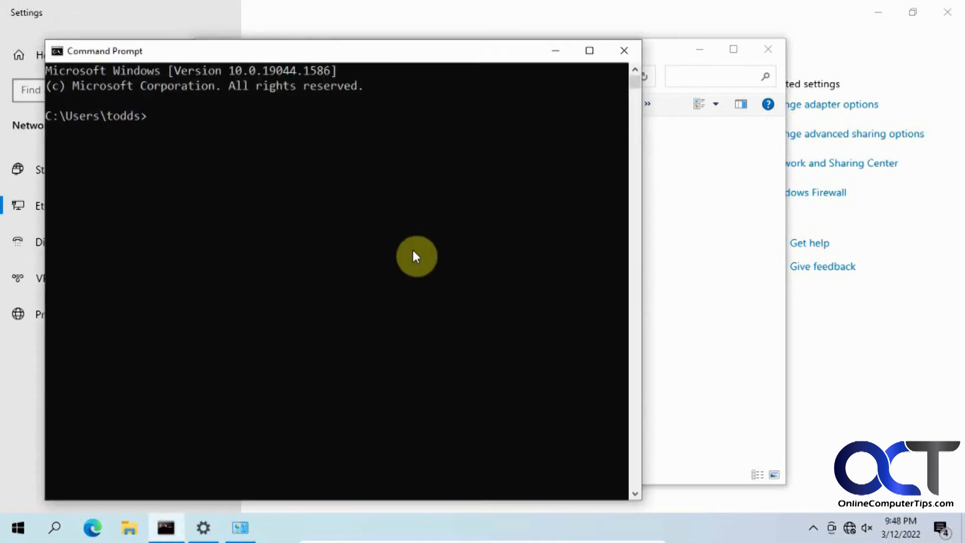
pyautogui.write('ipconfig')
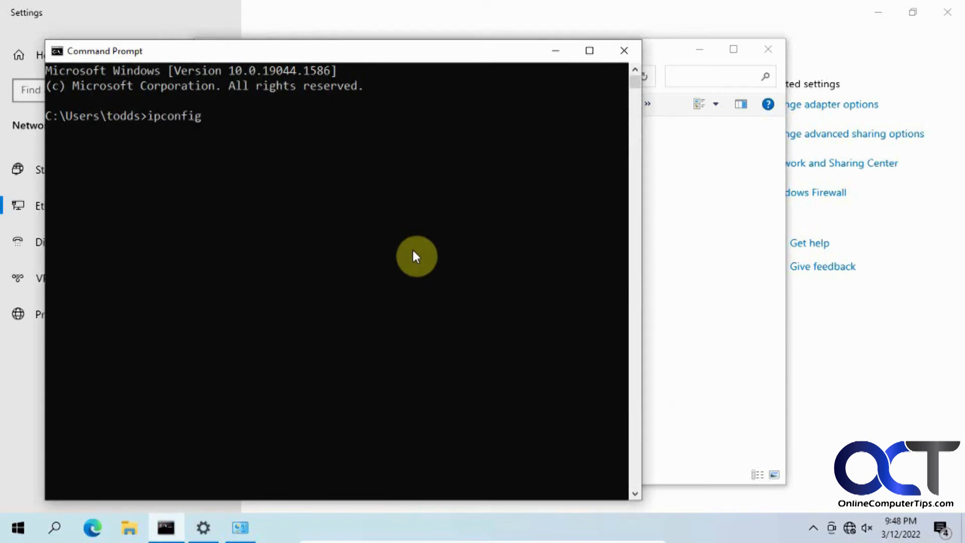
pyautogui.press('Enter')
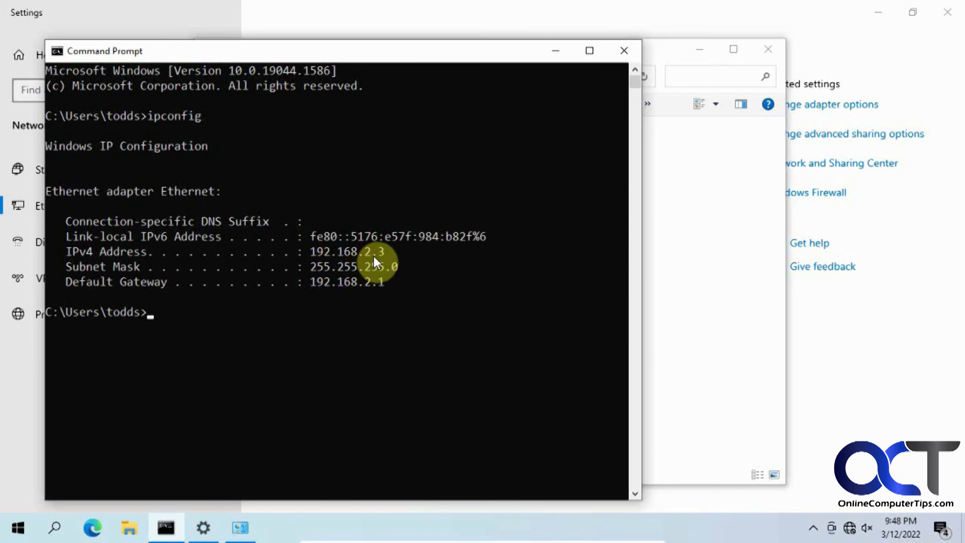
pyautogui.moveTo(398, 291)
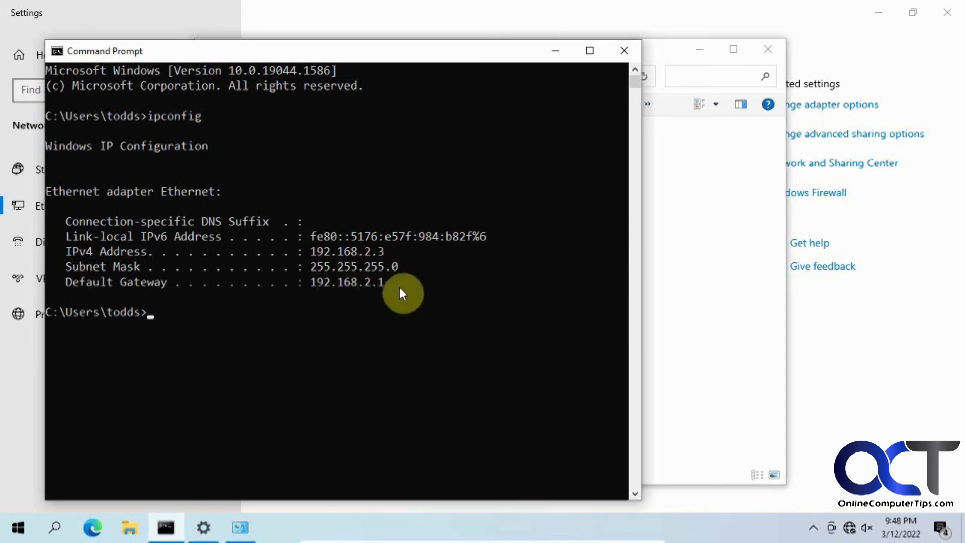
# Run ipconfig /all to confirm address 192.168.2.3 preferred and DNS 192.168.2.10
pyautogui.write('ipconfig /all')
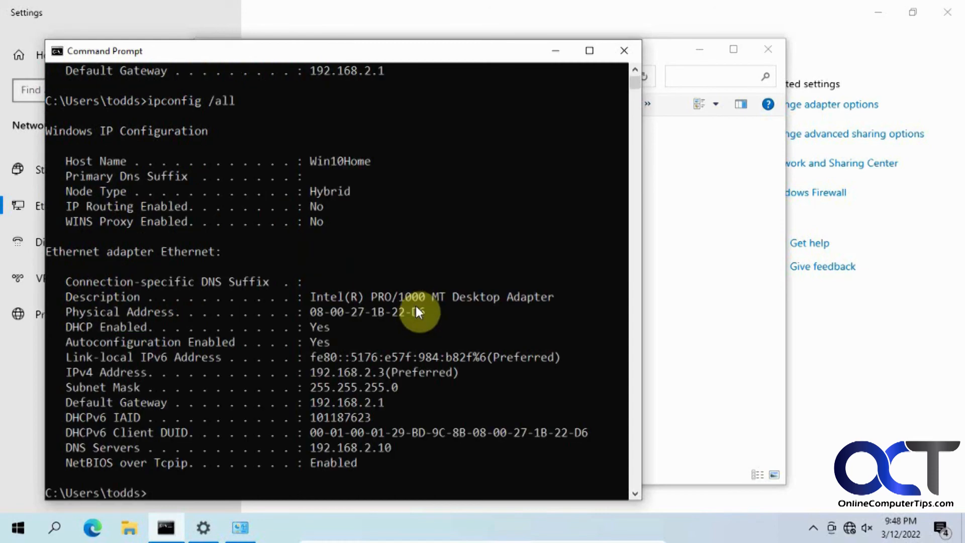
pyautogui.moveTo(326, 452)
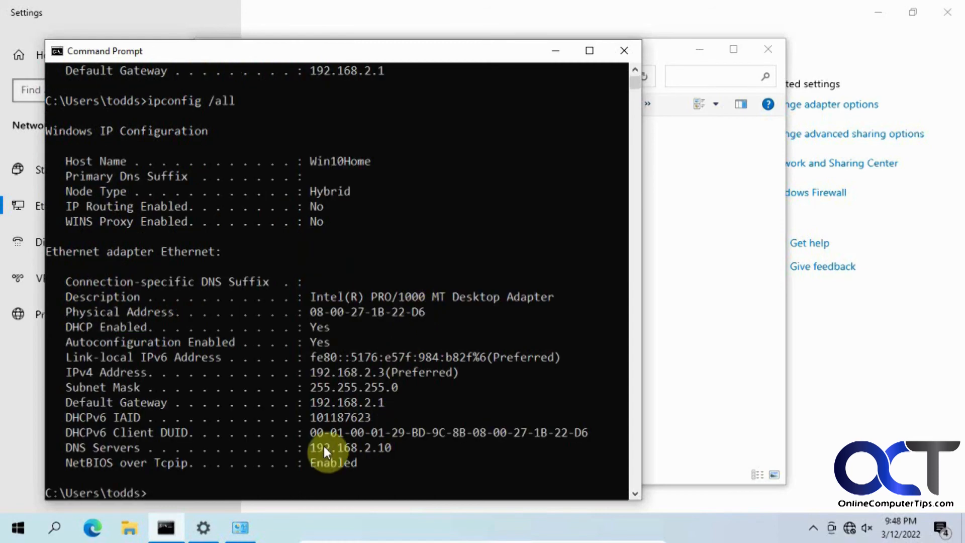
pyautogui.moveTo(393, 455)
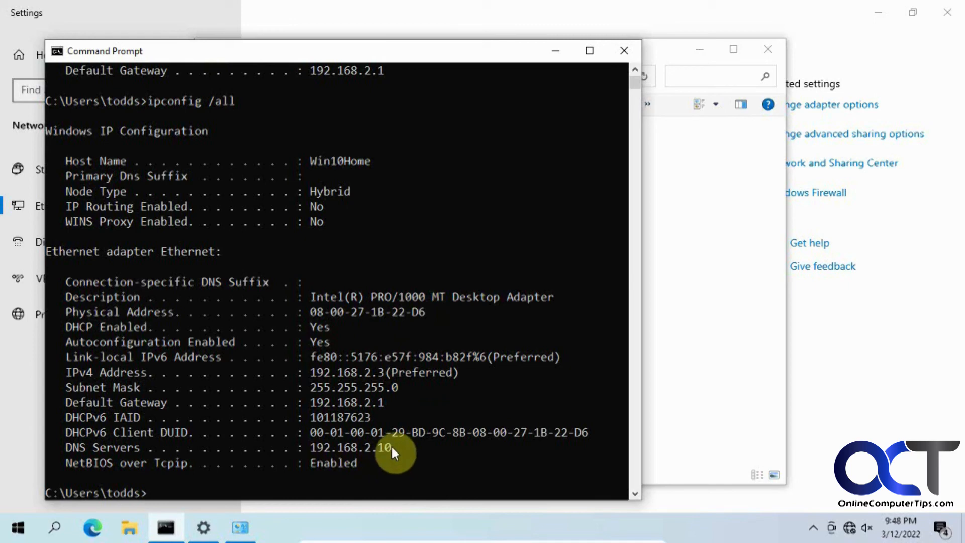
pyautogui.moveTo(394, 366)
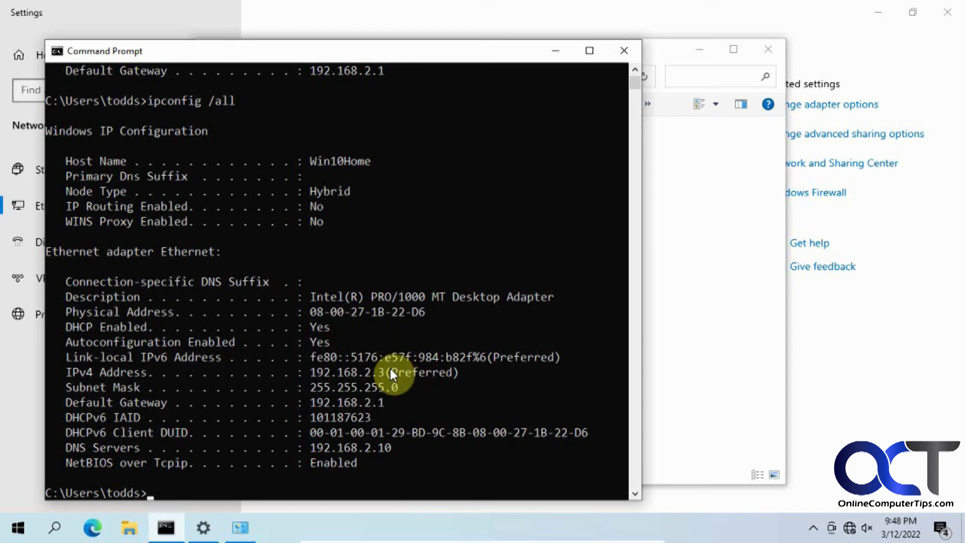
pyautogui.moveTo(350, 200)
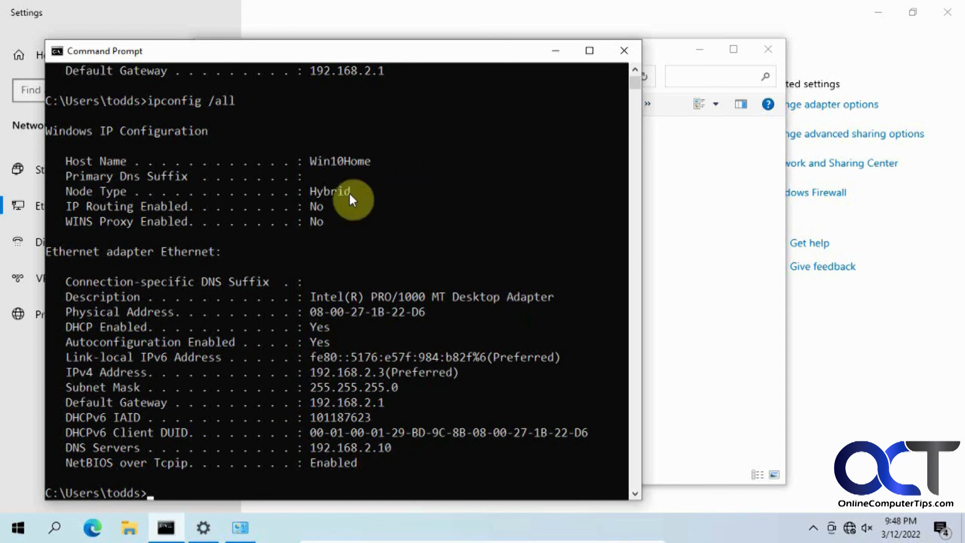
pyautogui.moveTo(398, 310)
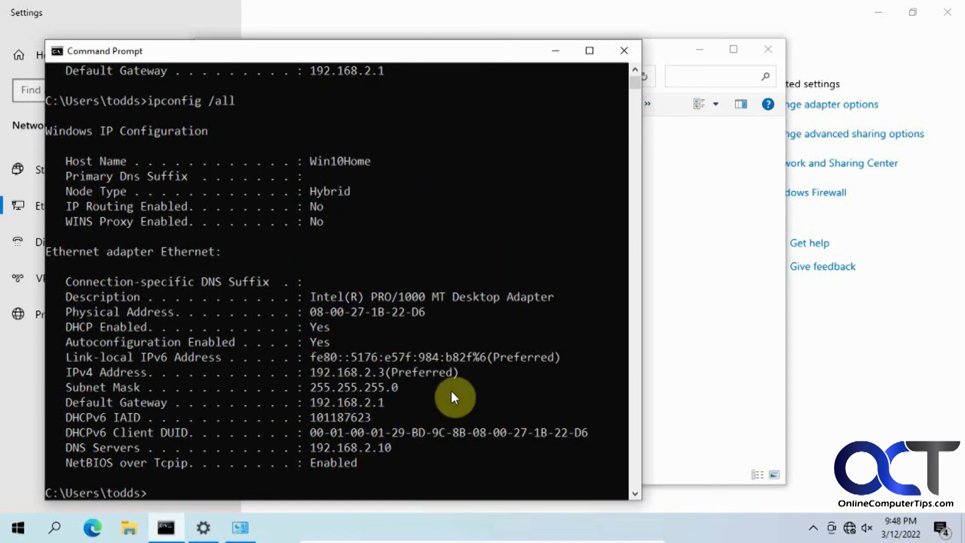
pyautogui.moveTo(450, 378)
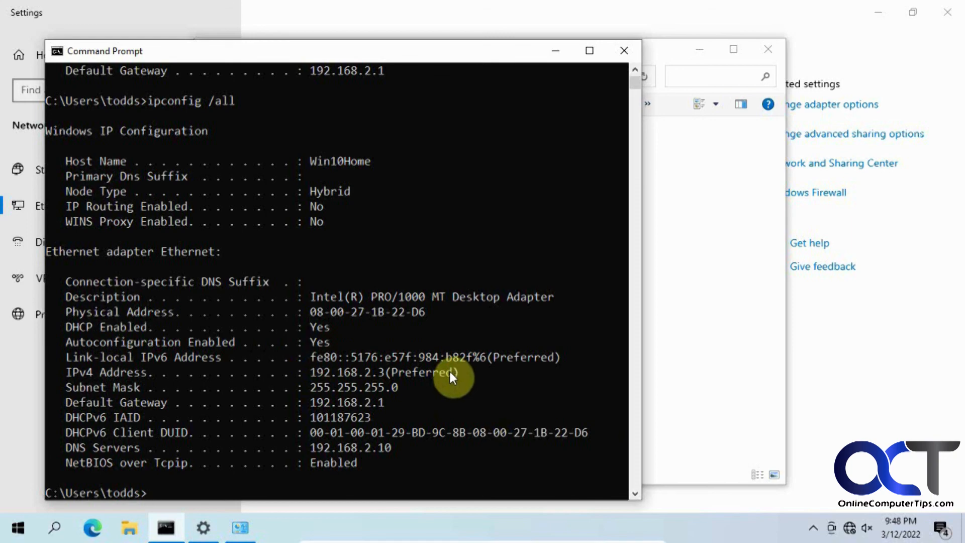